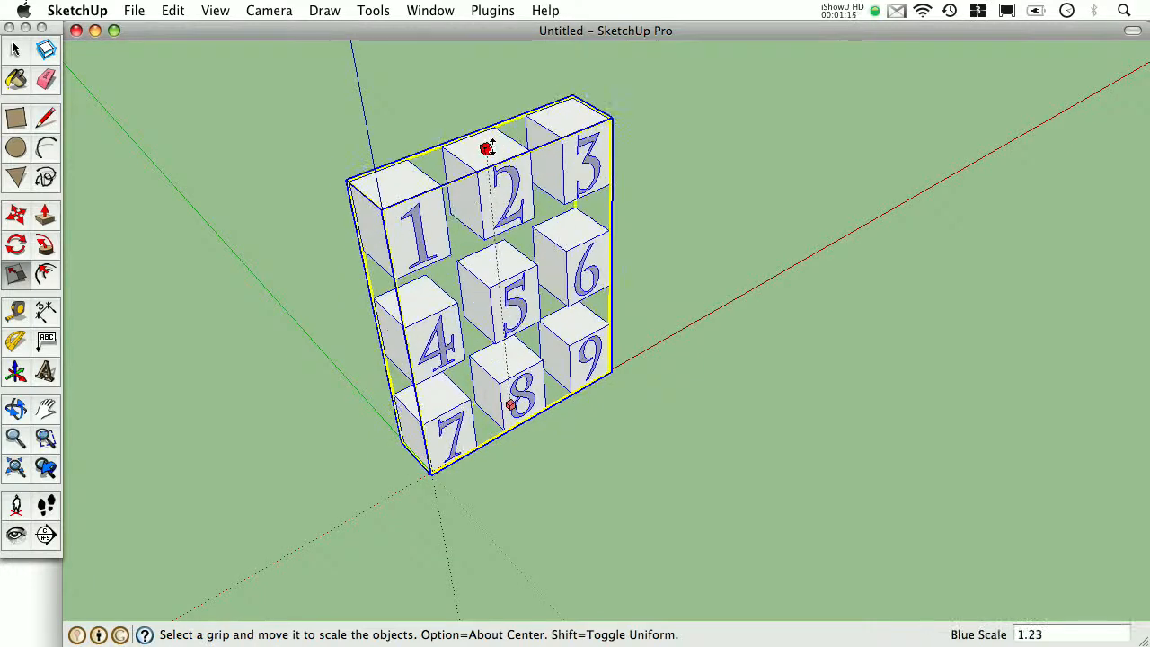
Step: Drag a Scale grip to enlarge the nine-cube component, spreading the numbered cubes apart
{"action": "left_click_drag", "start_coordinate": [490, 146], "coordinate": [674, 202]}
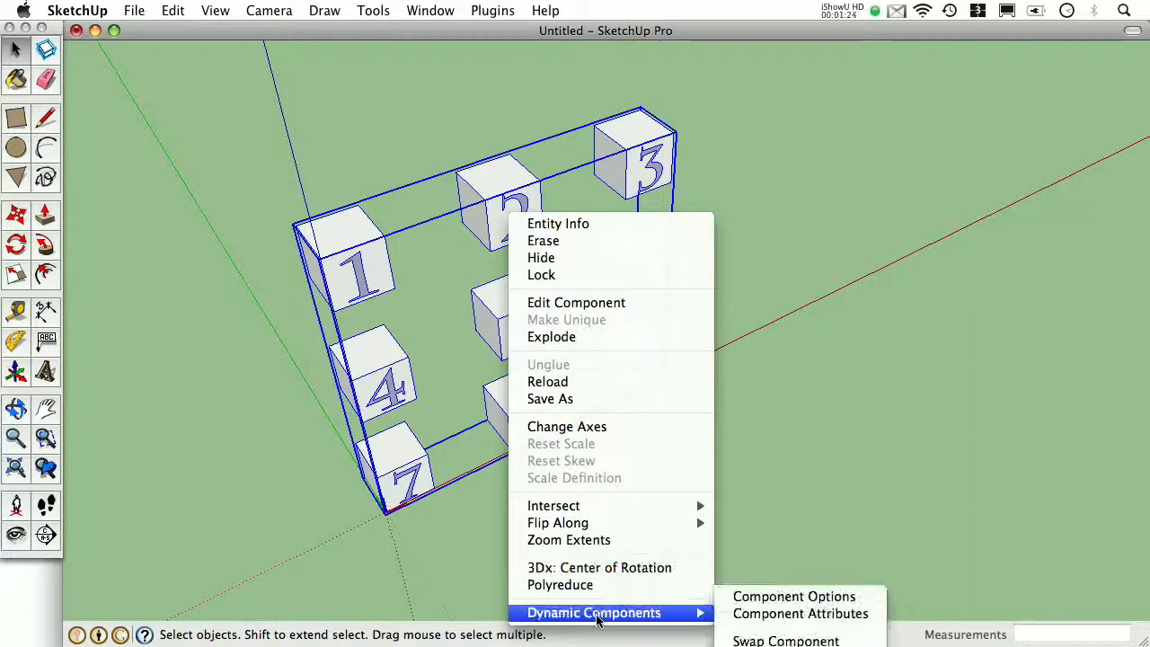
Step: Open Dynamic Components > Component Attributes for the nine-cube component
{"action": "left_click", "coordinate": [802, 613]}
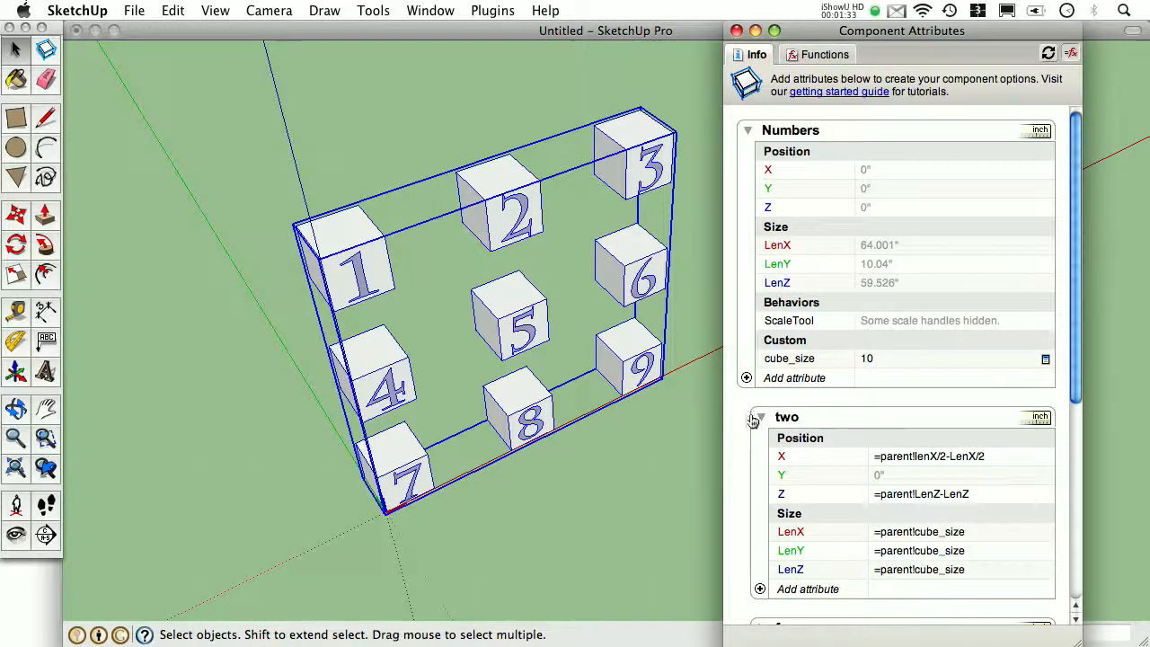
Step: Change the cube_size attribute to 5 and scroll down the Component Attributes panel
{"action": "left_click", "coordinate": [952, 359]}
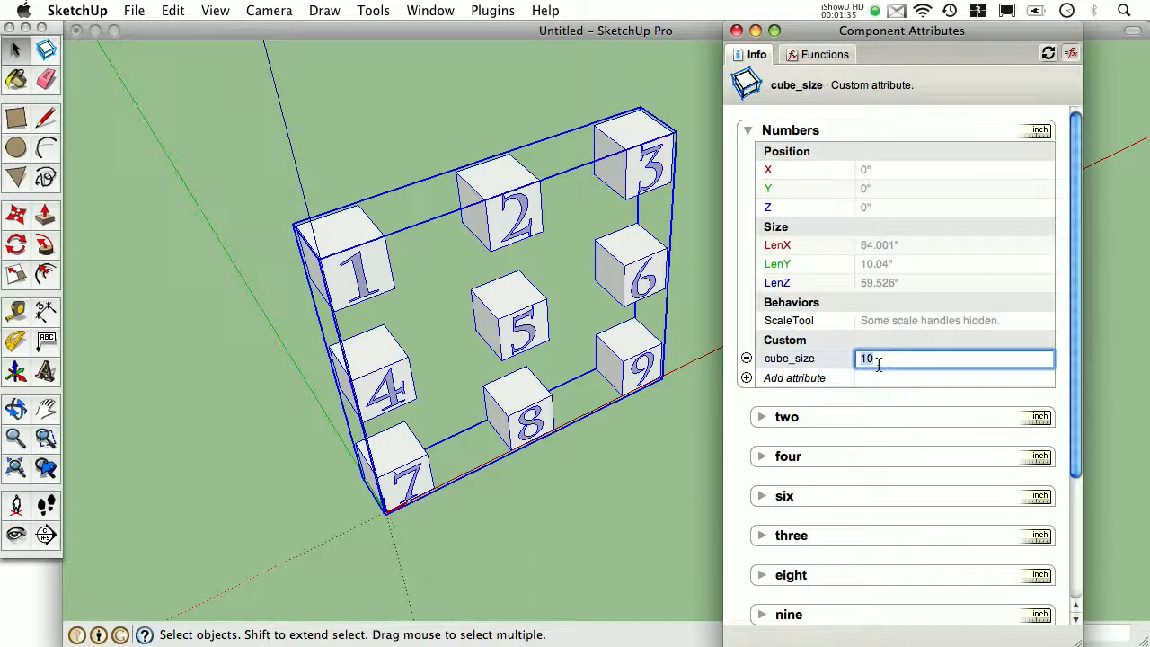
{"action": "type", "text": "5"}
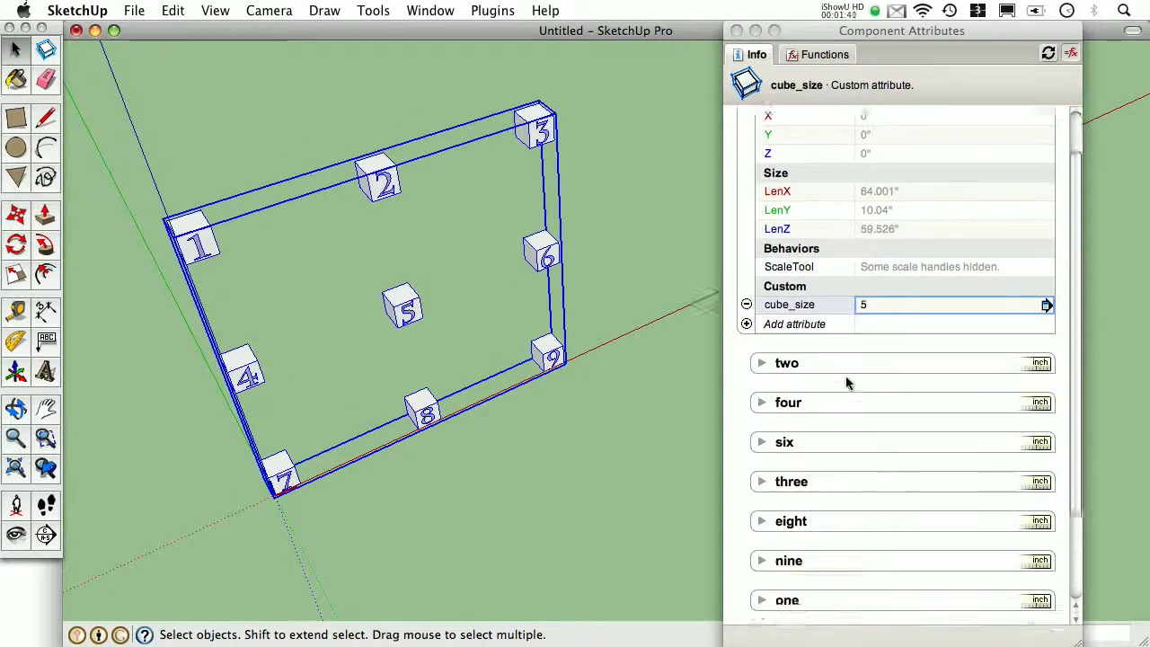
{"action": "scroll", "scroll_direction": "down", "scroll_amount": 3}
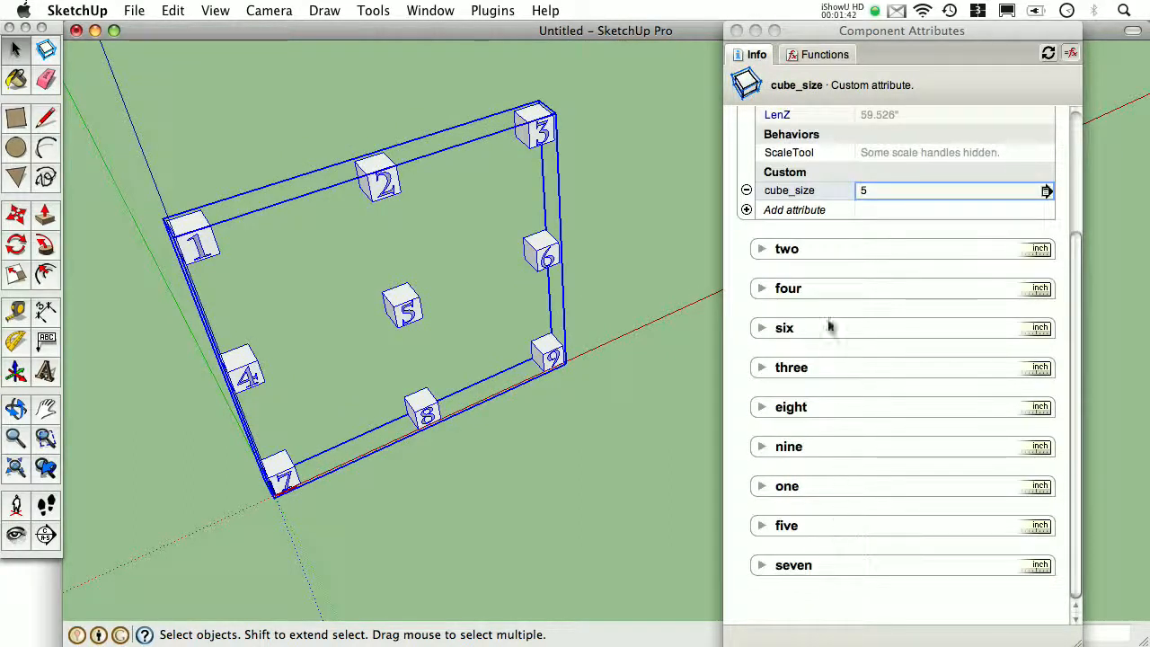
{"action": "mouse_move", "coordinate": [913, 35]}
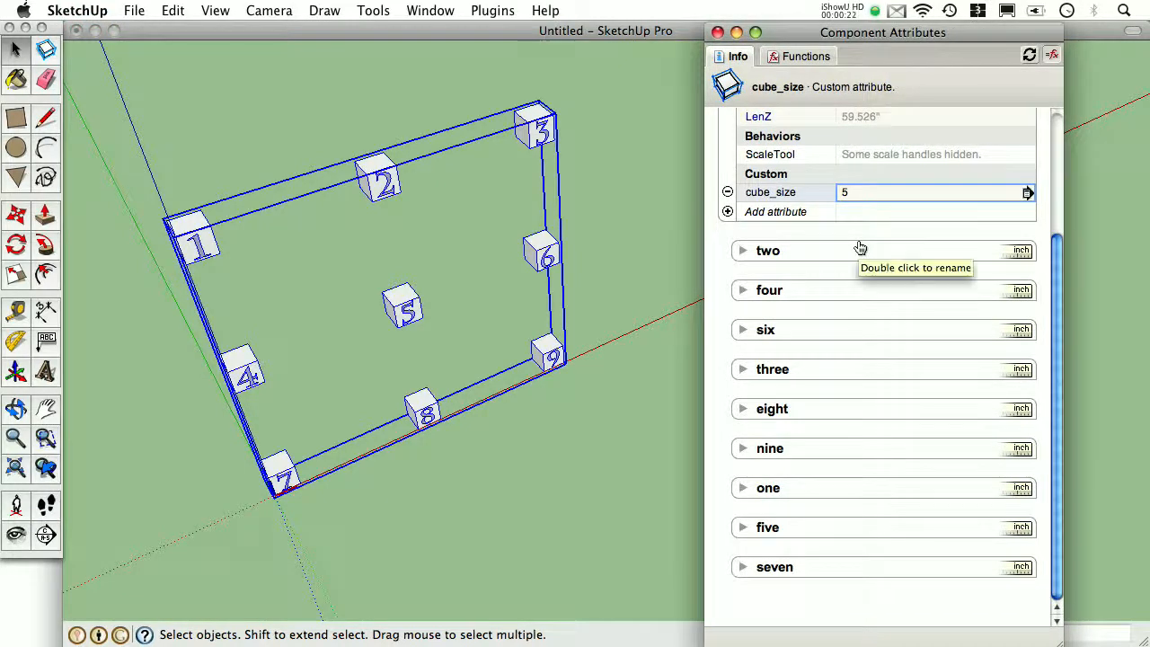
{"action": "mouse_move", "coordinate": [792, 583]}
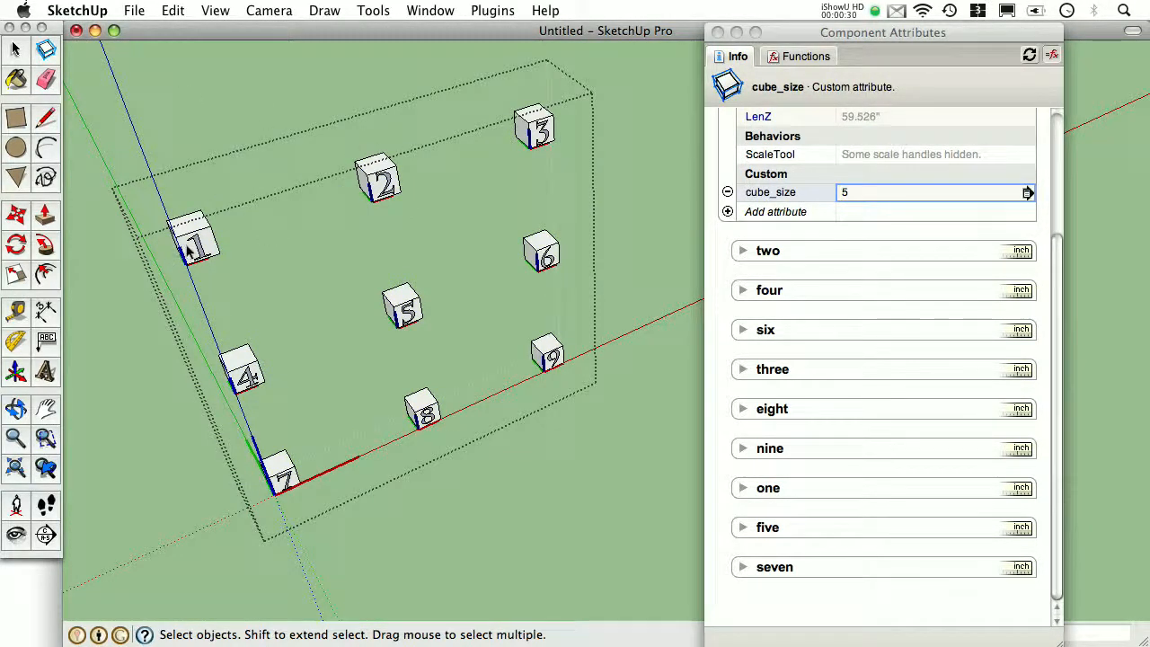
Step: Cut cube 1 and paste it back in place, then reselect the component and scroll its attributes
{"action": "left_click", "coordinate": [173, 10]}
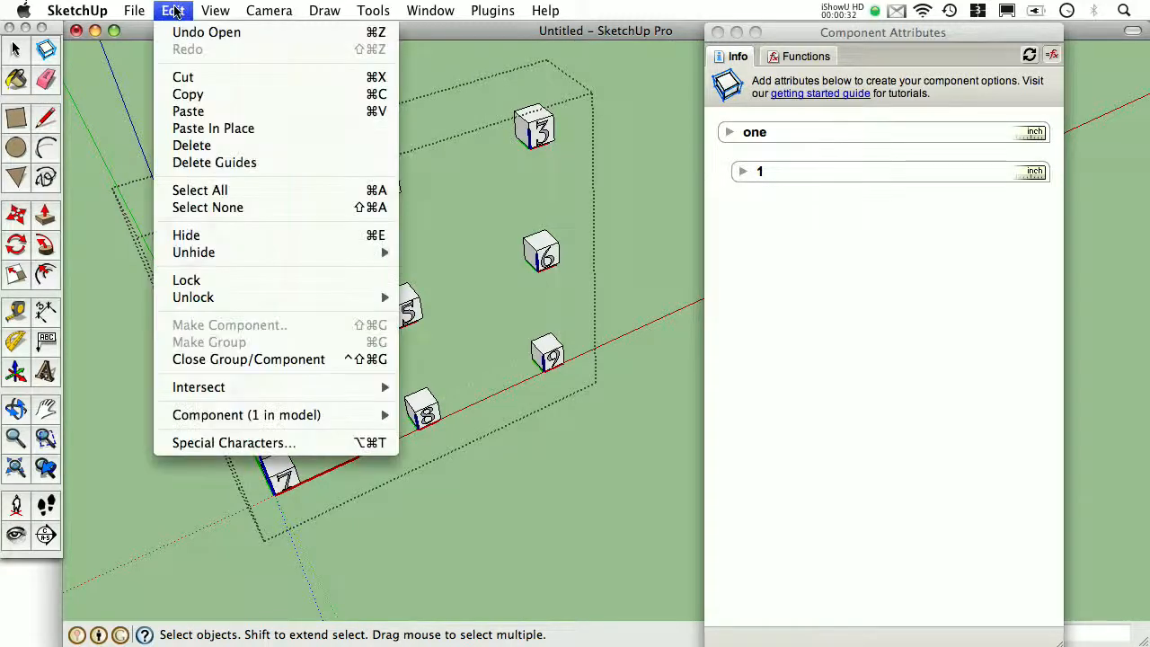
{"action": "mouse_move", "coordinate": [185, 76]}
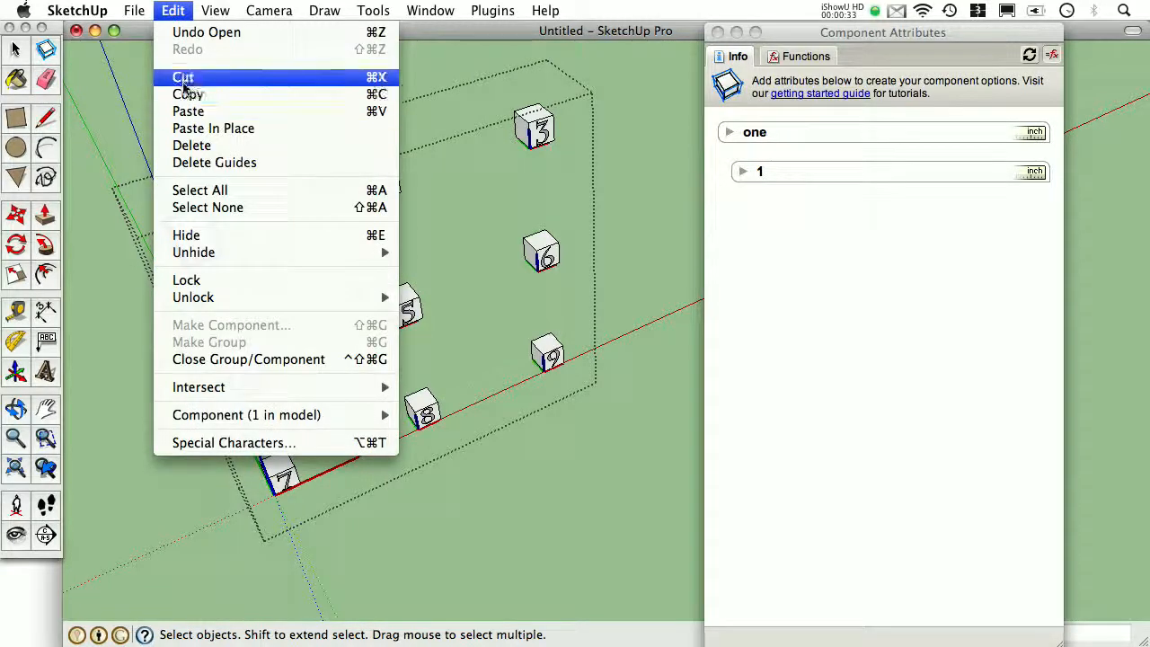
{"action": "left_click", "coordinate": [183, 76]}
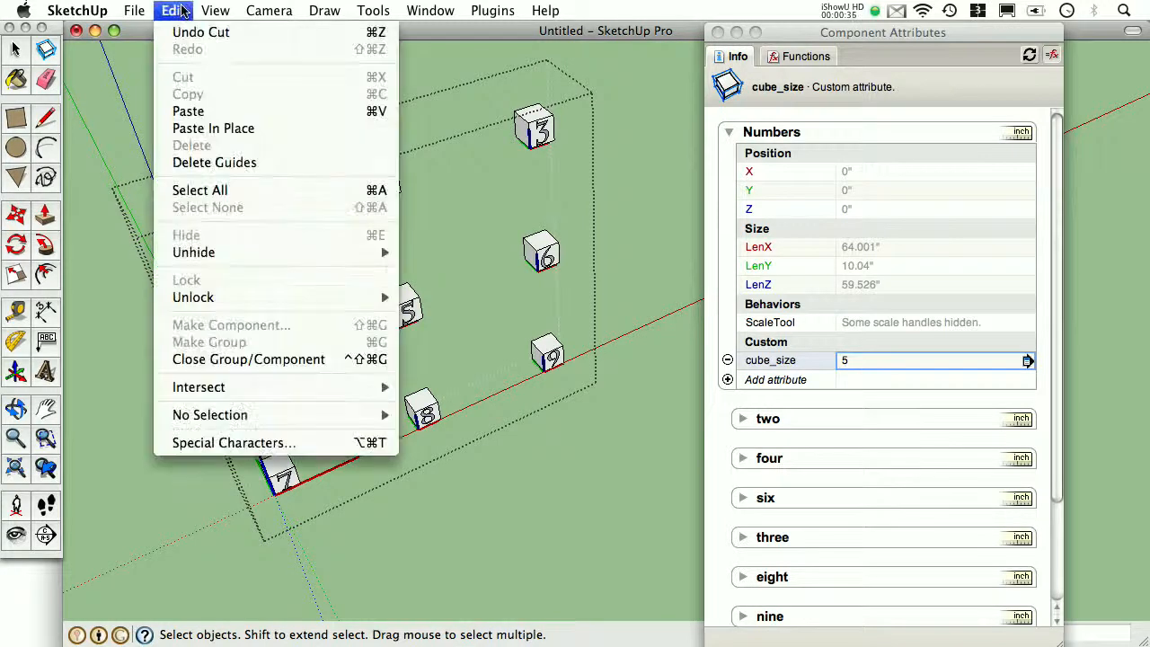
{"action": "mouse_move", "coordinate": [213, 127]}
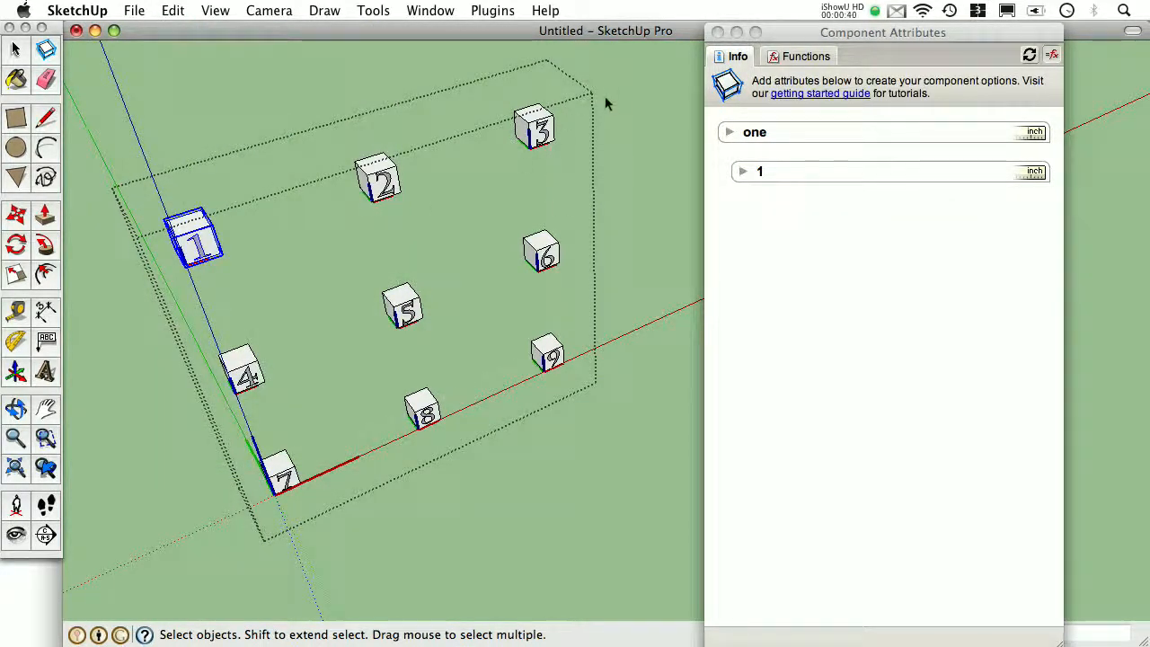
{"action": "left_click", "coordinate": [730, 132]}
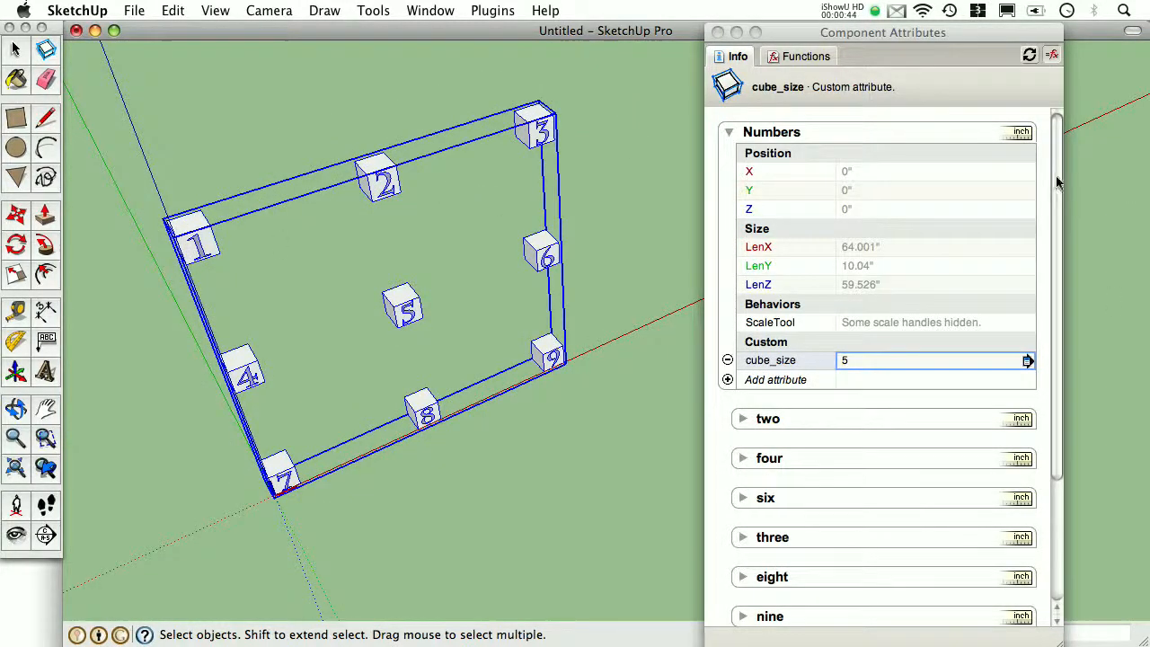
{"action": "scroll", "scroll_direction": "down", "scroll_amount": 3}
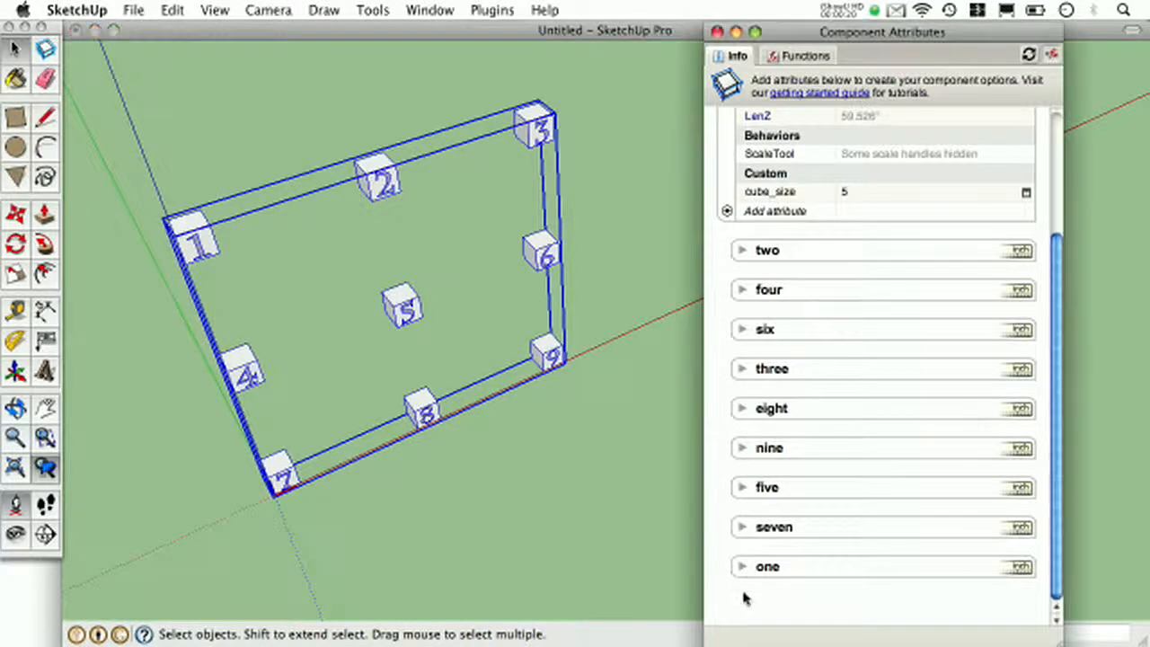
Step: Deselect the nine-cube component by clicking empty space
{"action": "left_click", "coordinate": [767, 567]}
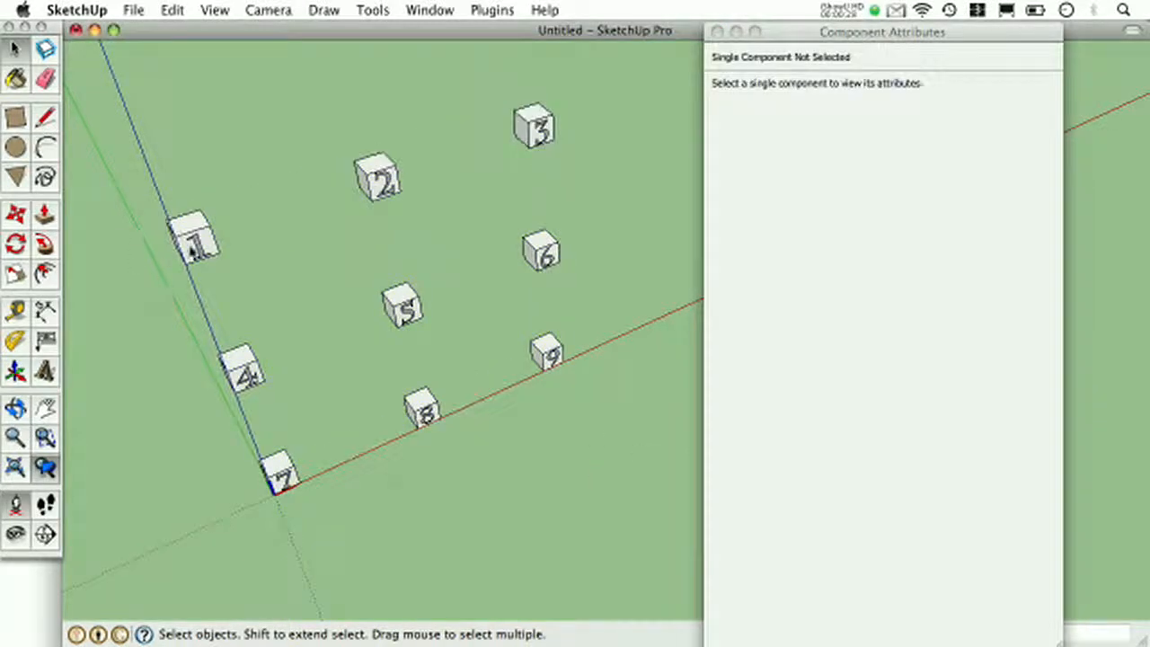
Step: Cut and paste in place cubes 2 through 9, then review the ordered child list in attributes
{"action": "left_click", "coordinate": [194, 244]}
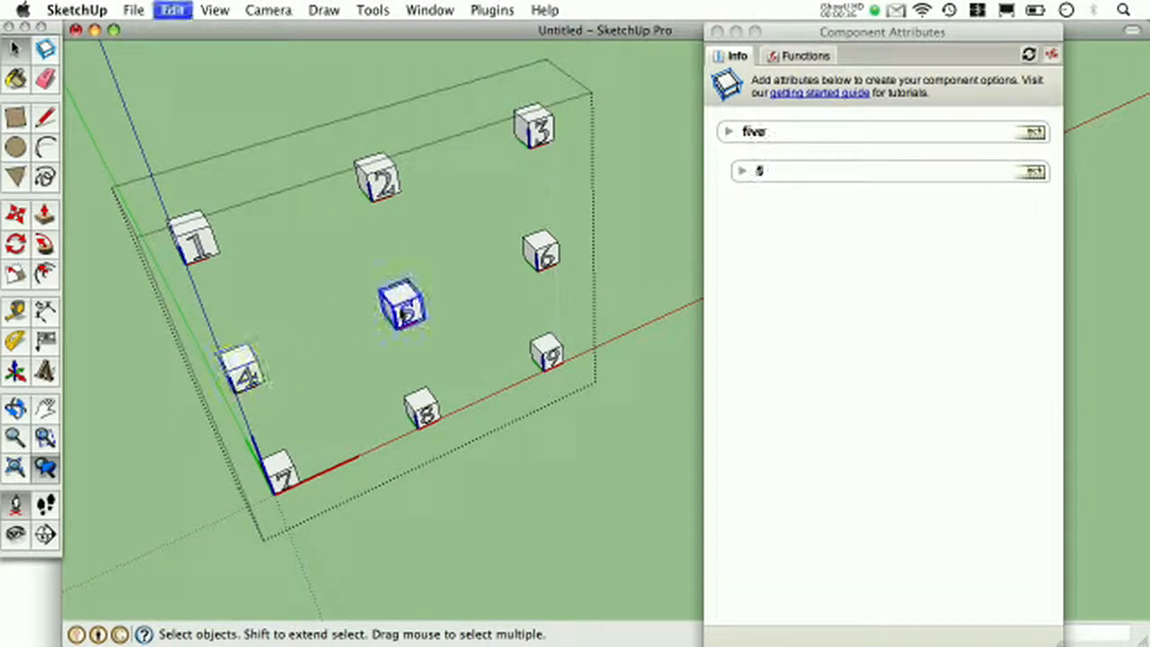
{"action": "left_click", "coordinate": [538, 254]}
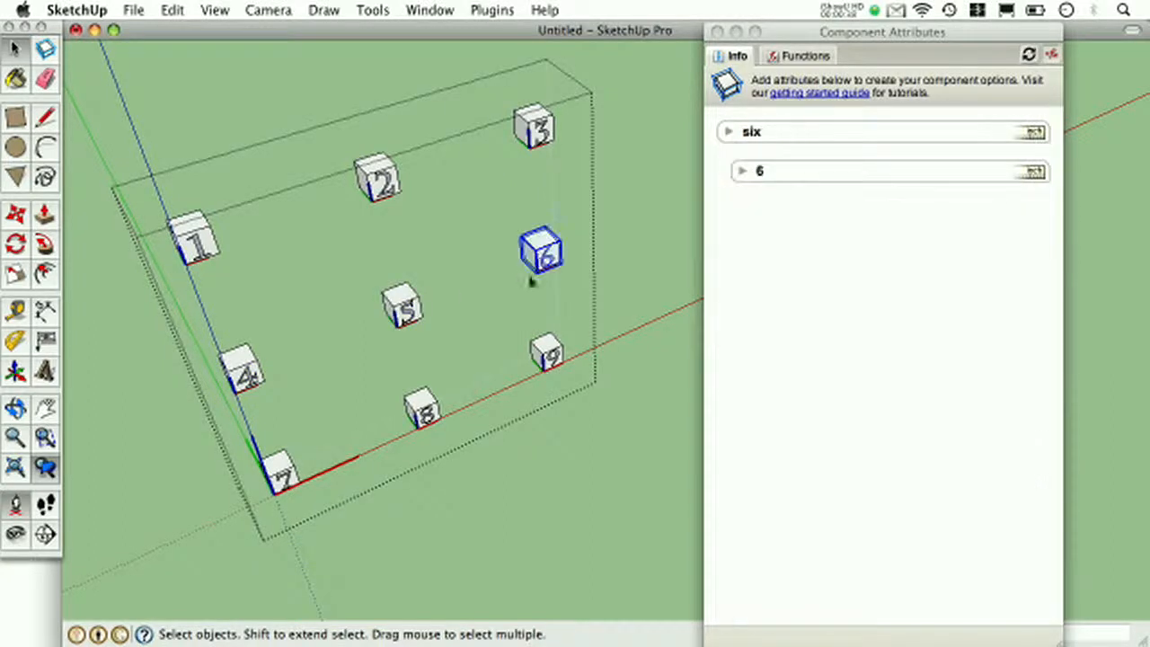
{"action": "left_click", "coordinate": [288, 479]}
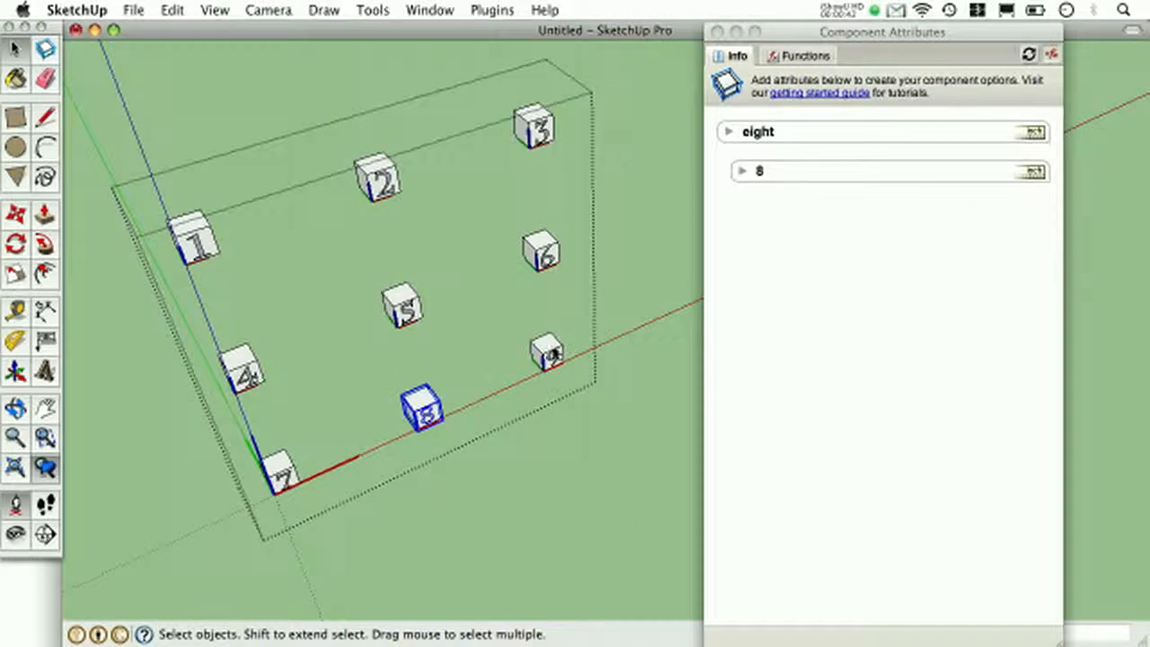
{"action": "left_click", "coordinate": [544, 353]}
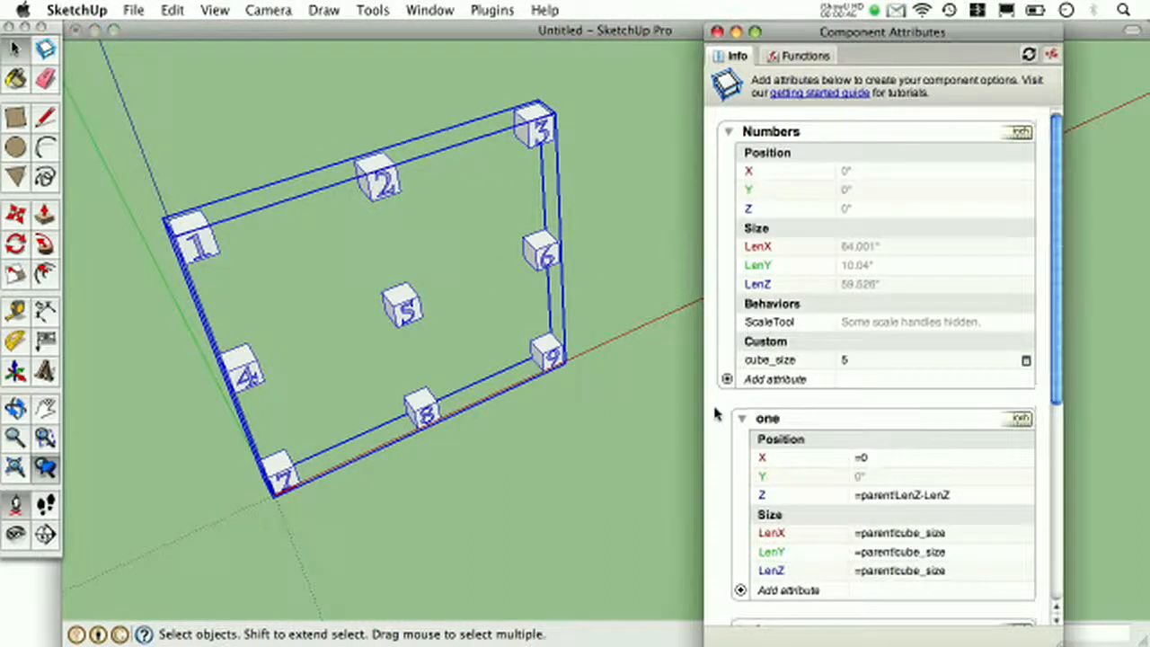
{"action": "scroll", "scroll_direction": "down", "scroll_amount": 3}
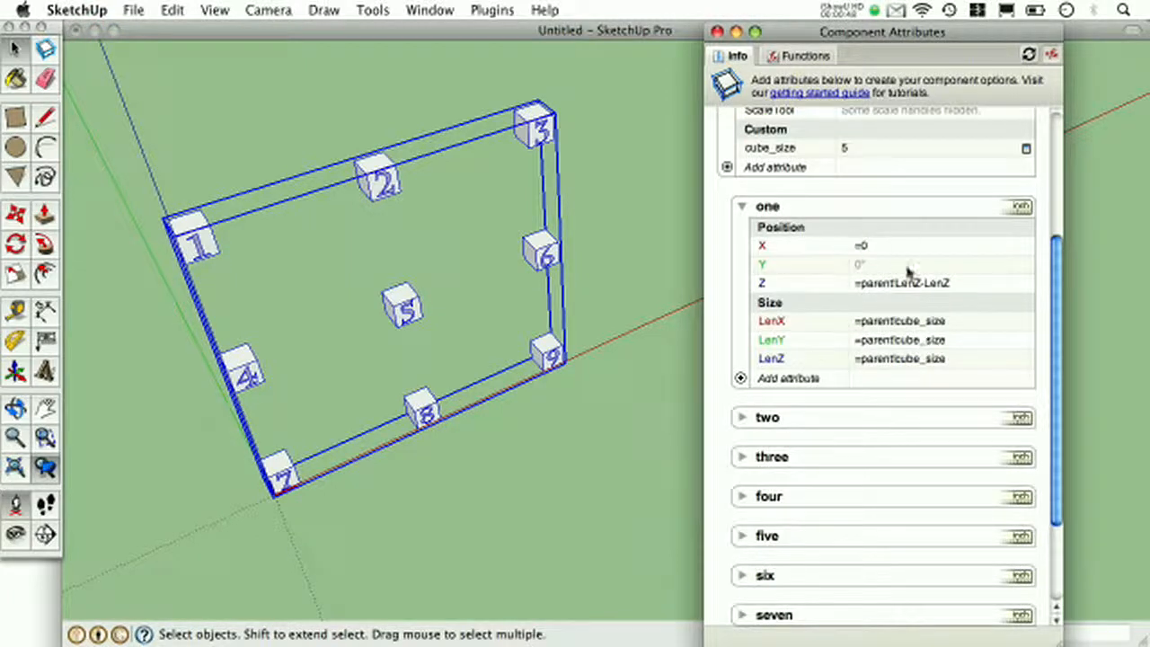